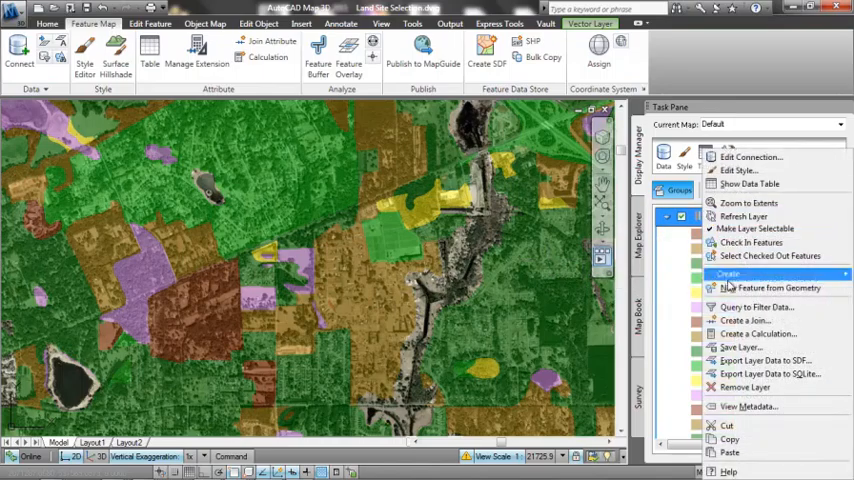
Switch from the land-use map layers to the Civil 3D corridor section editor drawing
{"action": "left_click", "coordinate": [756, 306]}
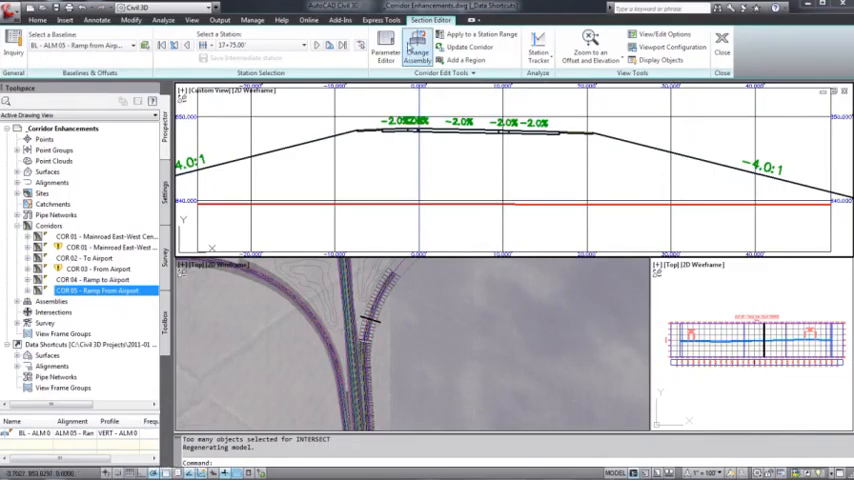
Show the four tiled views: 3D corridor, plan alignment, profile and shaded cross section
{"action": "left_click", "coordinate": [416, 48]}
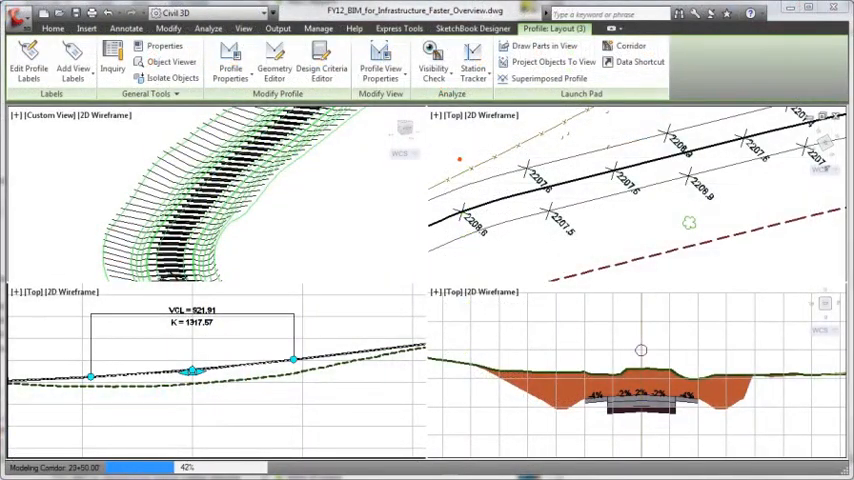
{"action": "left_click", "coordinate": [52, 28]}
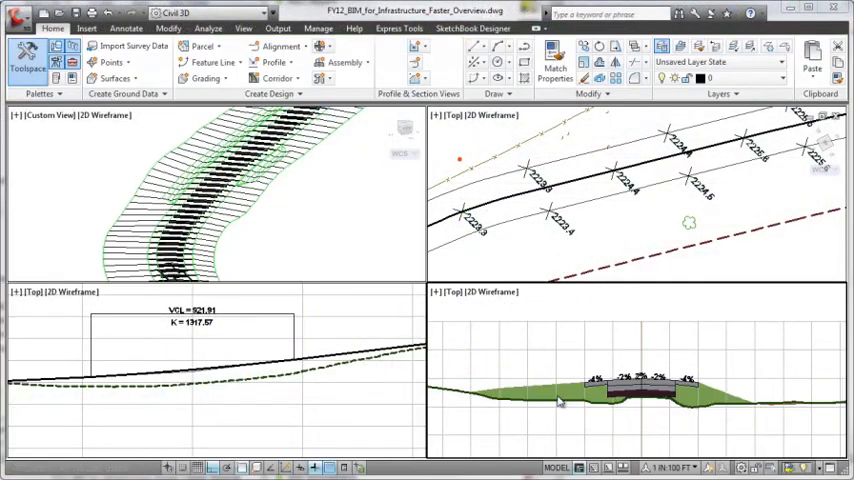